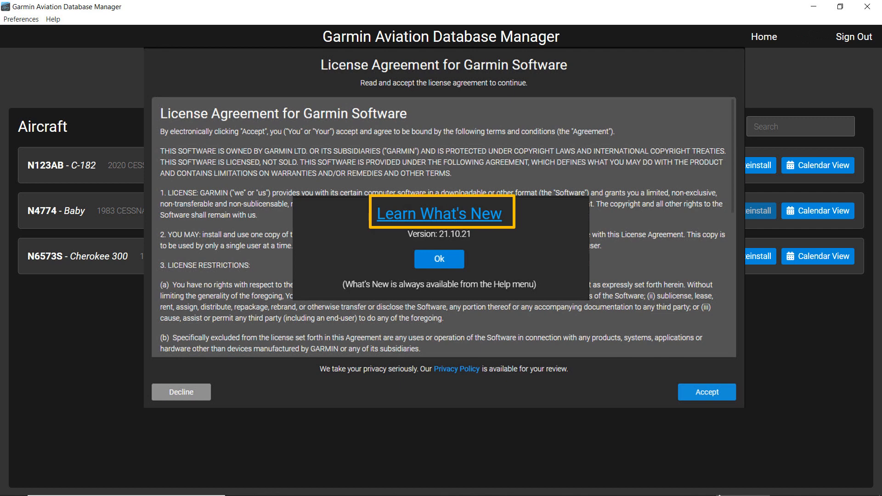
mouse_move(456, 369)
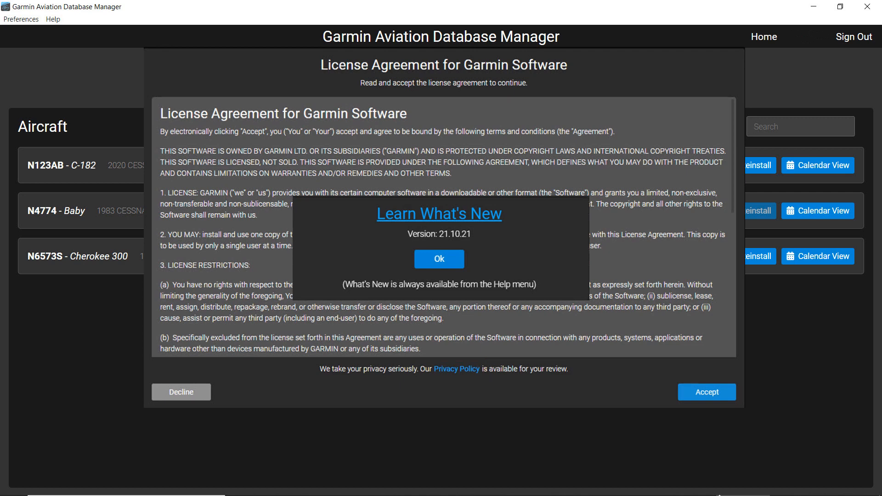
mouse_move(465, 378)
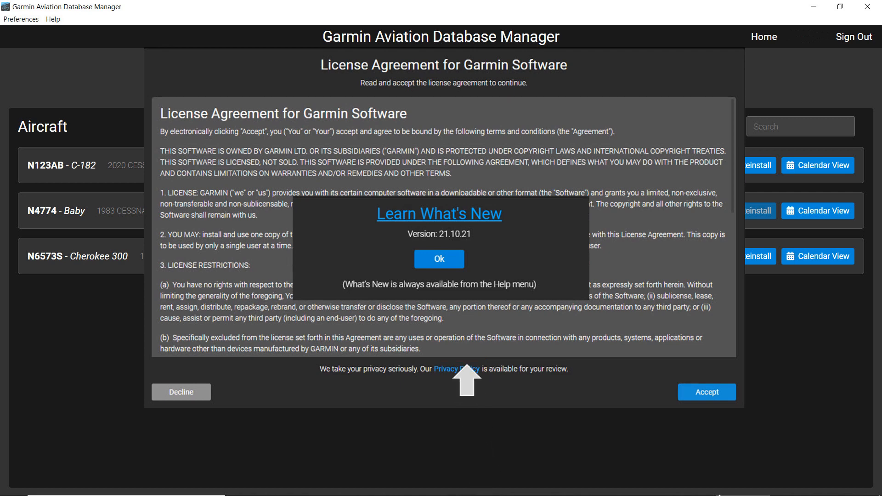
- Dismiss the What's New notice for version 21.10.21 to reveal the license agreement
left_click(439, 259)
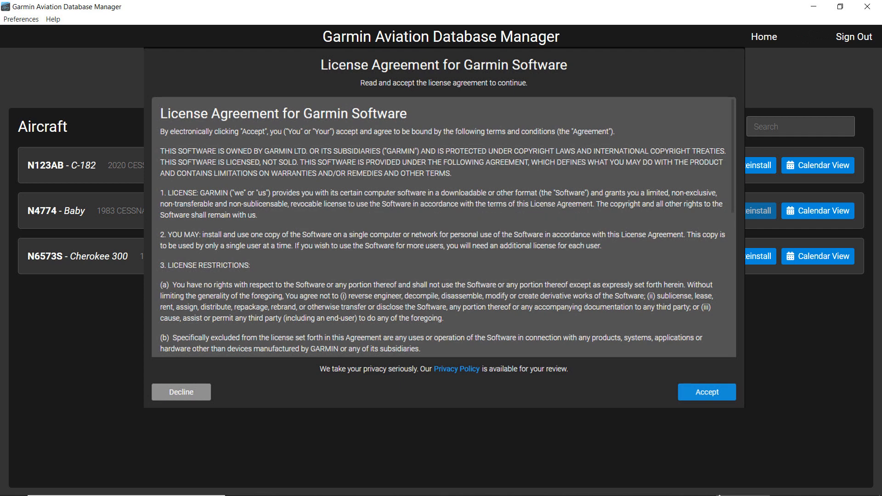
mouse_move(706, 392)
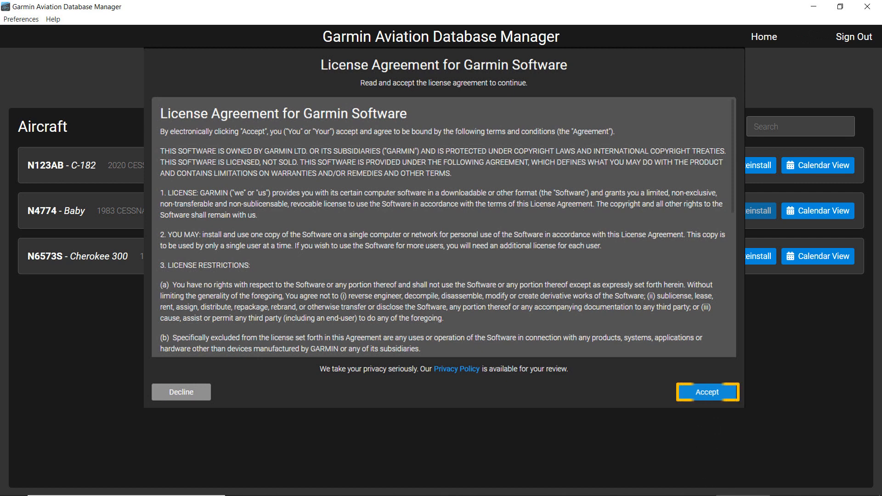
- Accept the software license agreement, reaching the dashboard with three aircraft
left_click(707, 393)
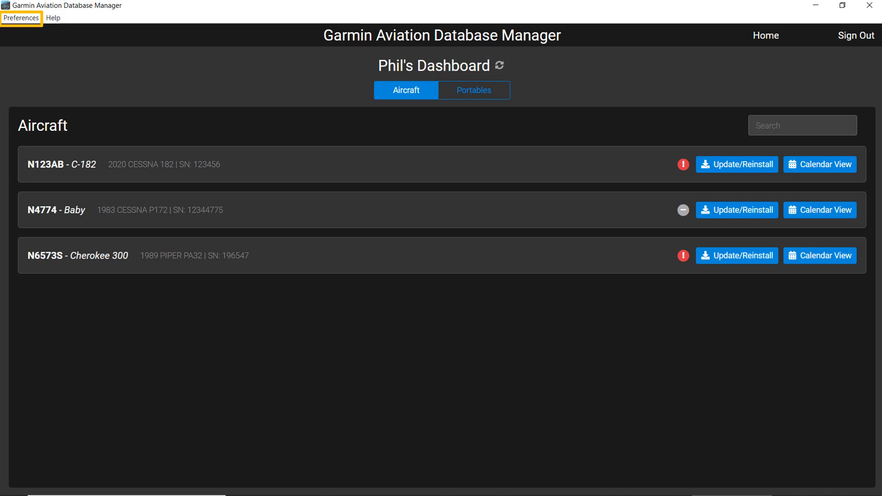
mouse_move(52, 18)
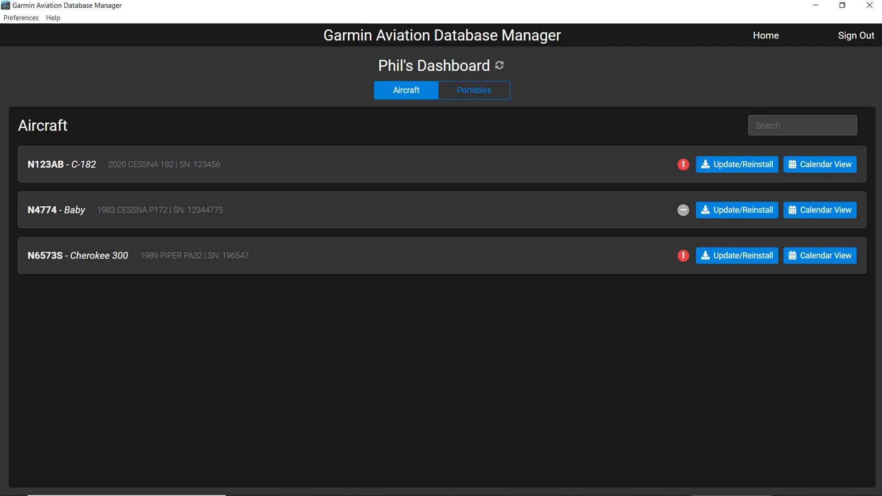
mouse_move(766, 35)
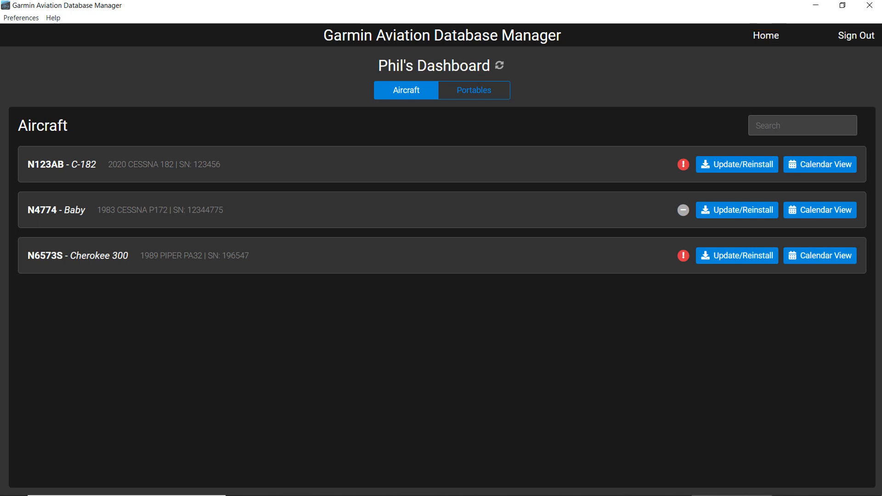
left_click(473, 90)
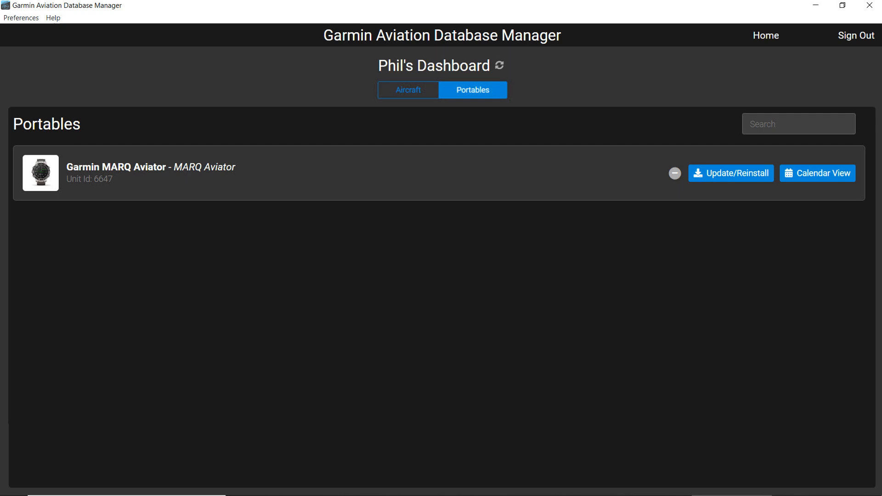
left_click(405, 93)
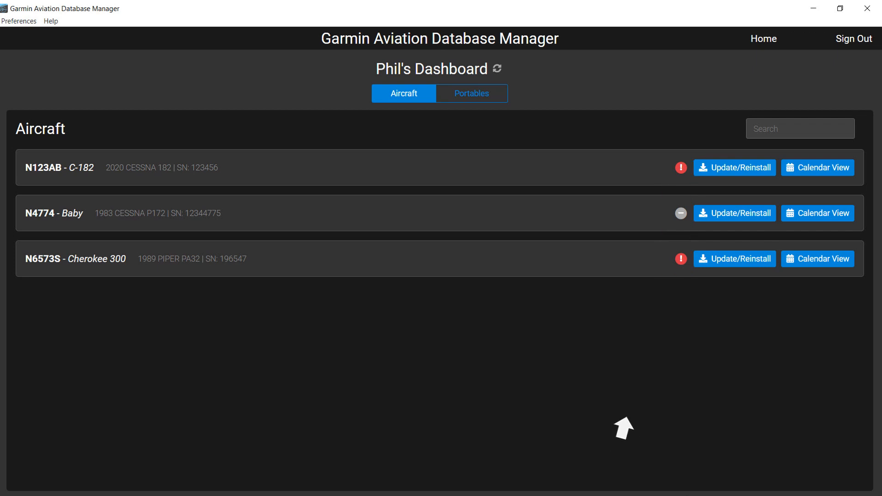
mouse_move(680, 168)
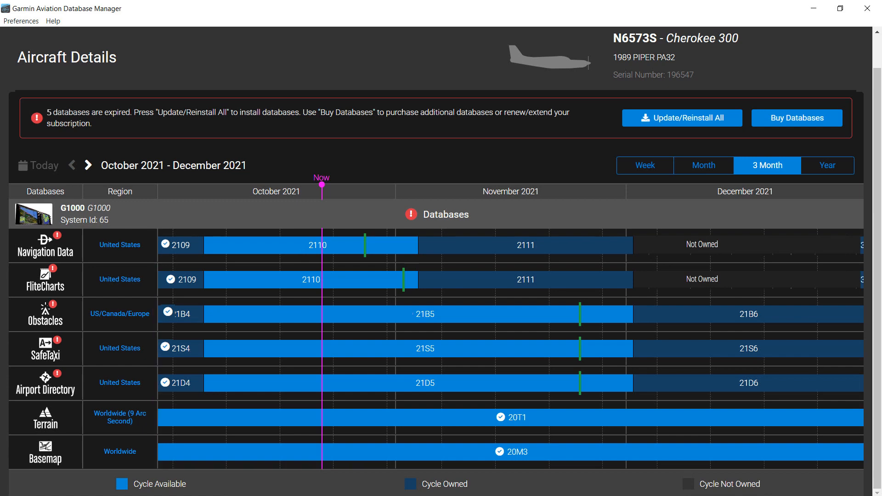
- Show the Terrain region choices, with Worldwide (9 Arc Second) installed
left_click(310, 279)
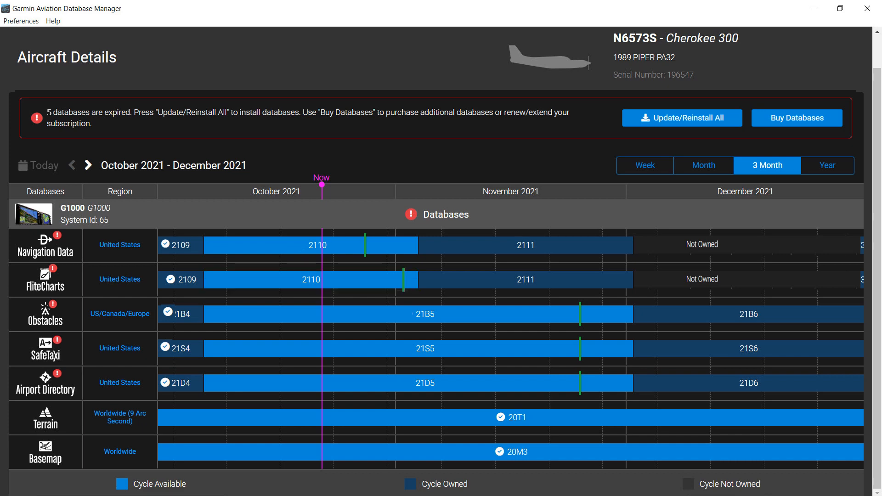
left_click(525, 279)
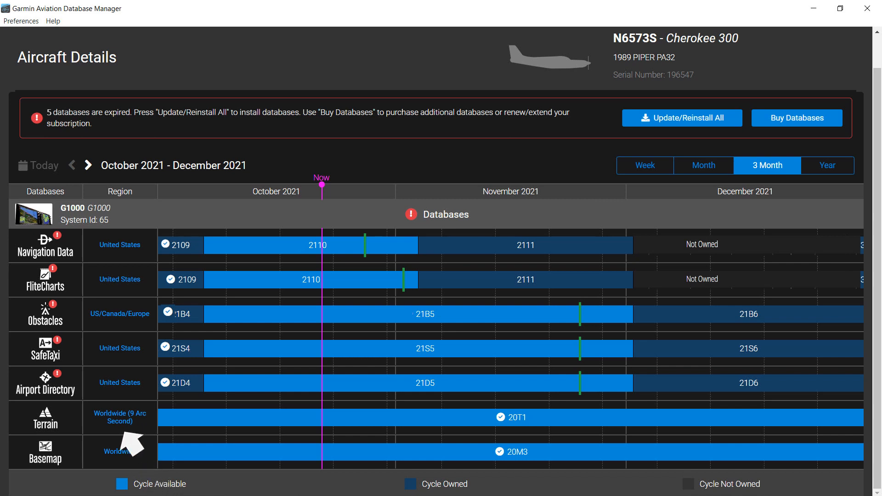
left_click(46, 417)
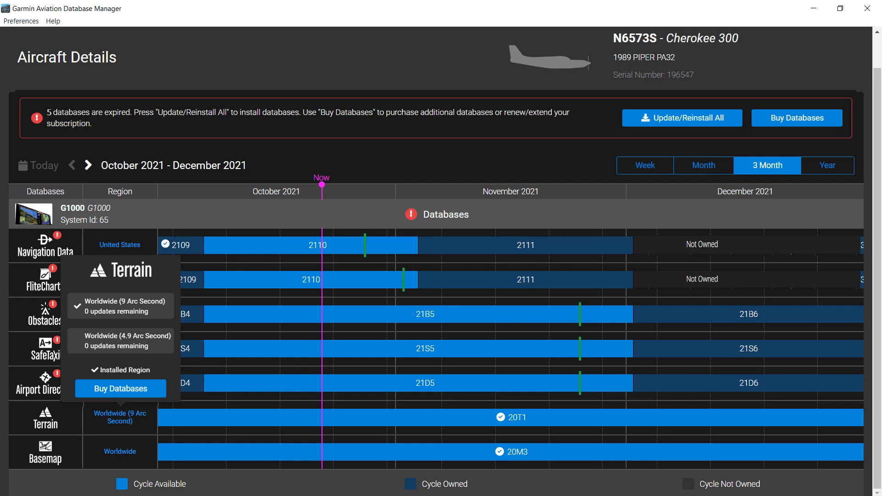
- Choose Update/Reinstall All so N6573S's five expired databases are checked for update
left_click(681, 118)
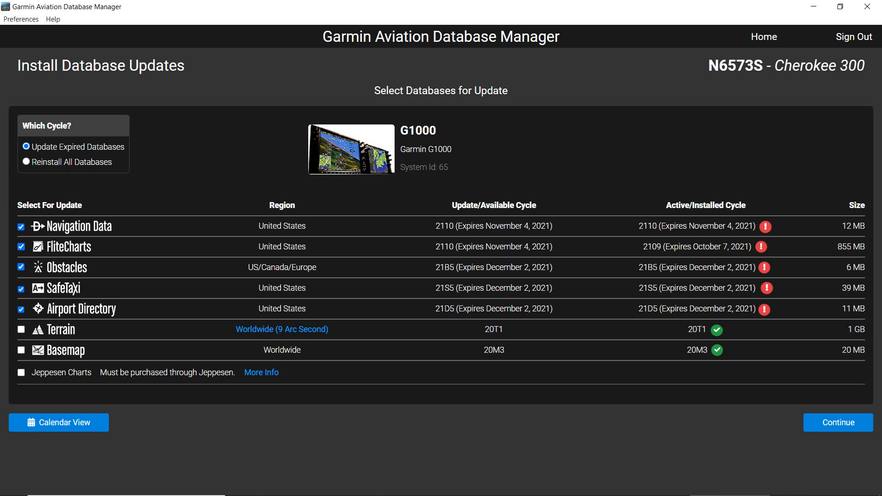
- Check the Jeppesen Charts info, then continue with the selected updates to the license agreement
left_click(26, 162)
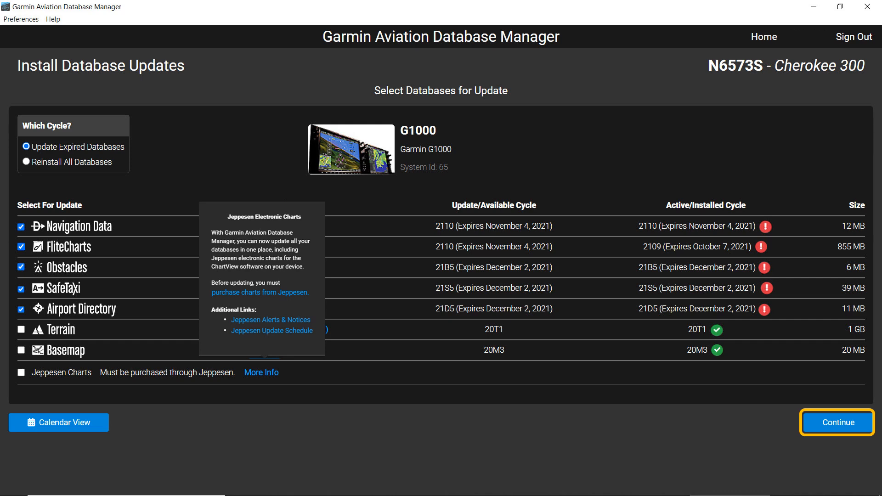
left_click(836, 422)
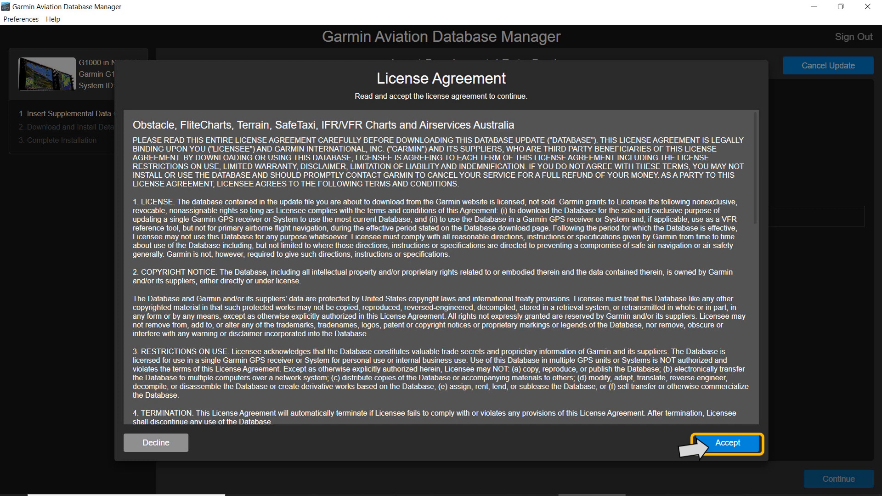
- Accept the database license so the installer requests the Navigation Data Card
left_click(725, 443)
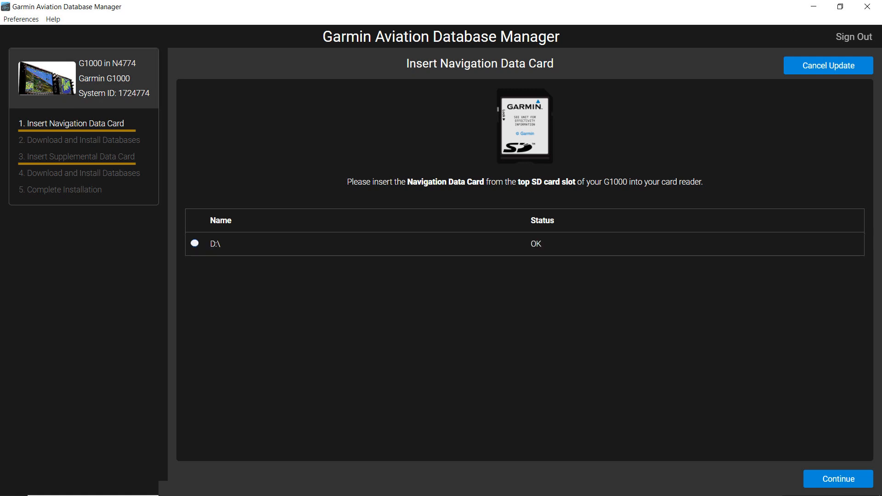
mouse_move(270, 436)
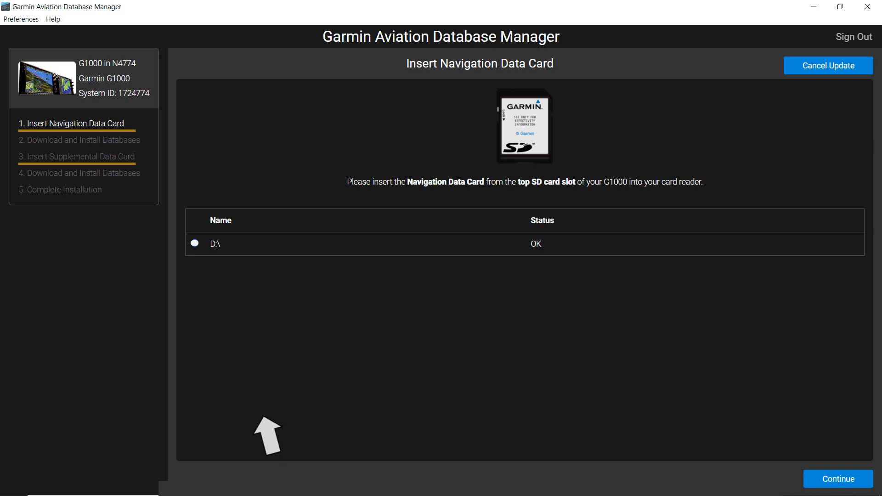
- Select drive D:\ as the Navigation Data Card
left_click(195, 243)
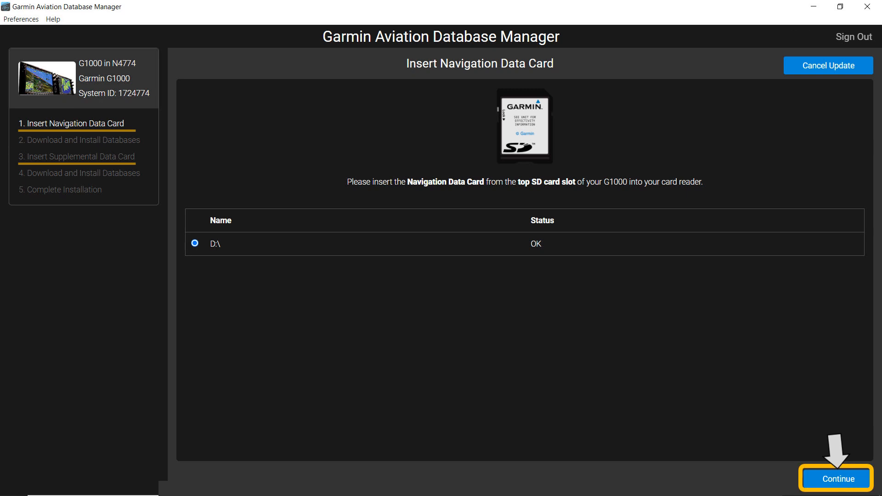
left_click(834, 479)
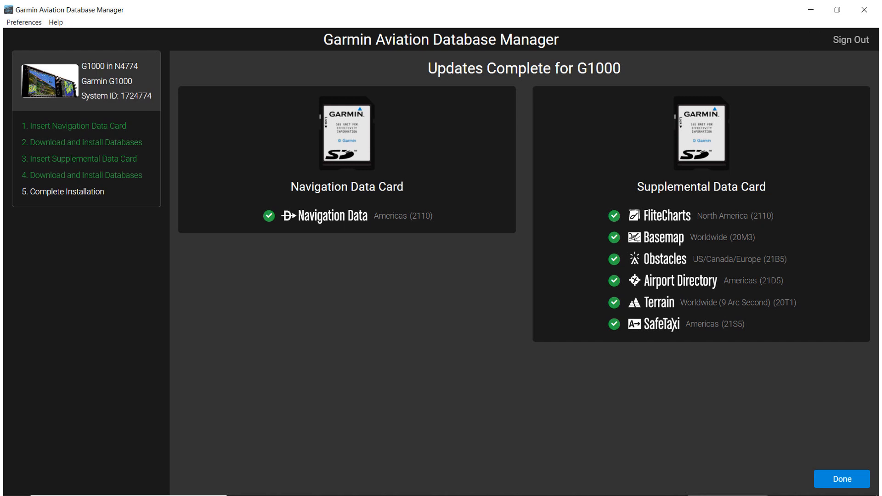
left_click(67, 191)
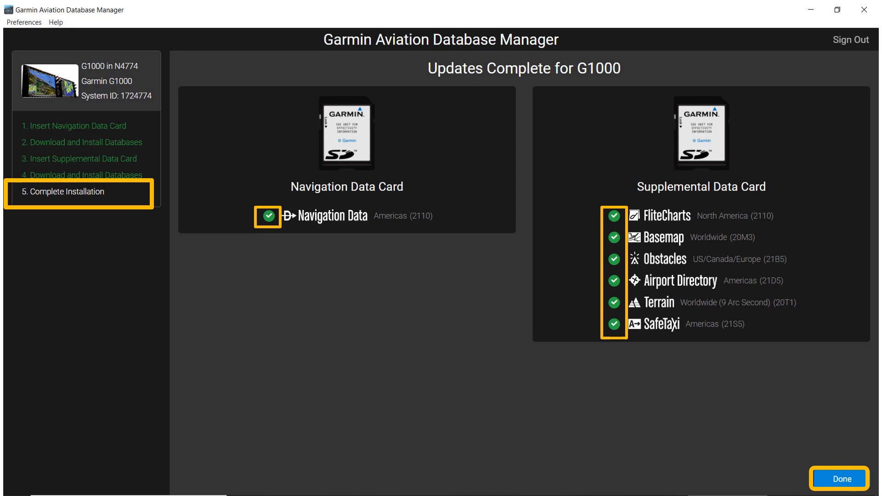
left_click(838, 479)
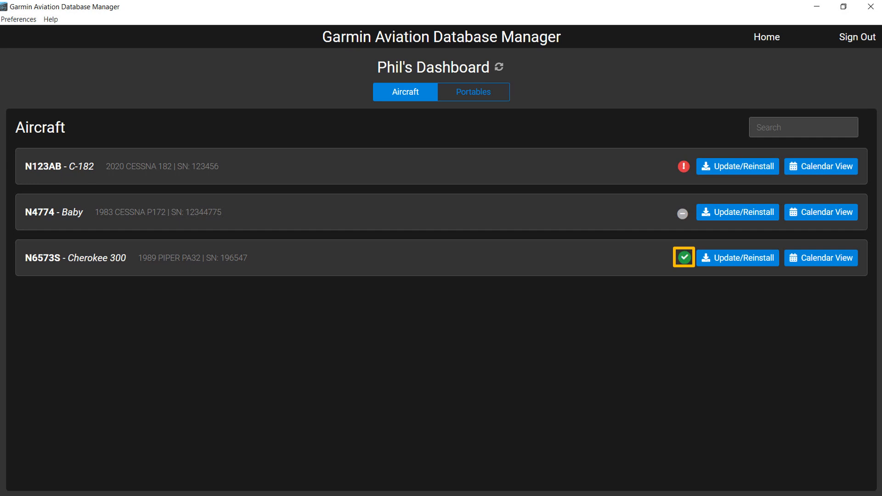
left_click(682, 258)
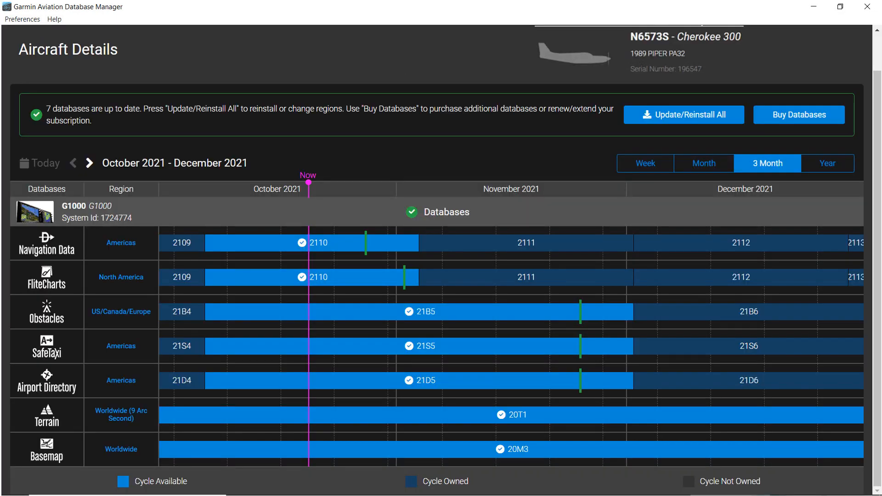